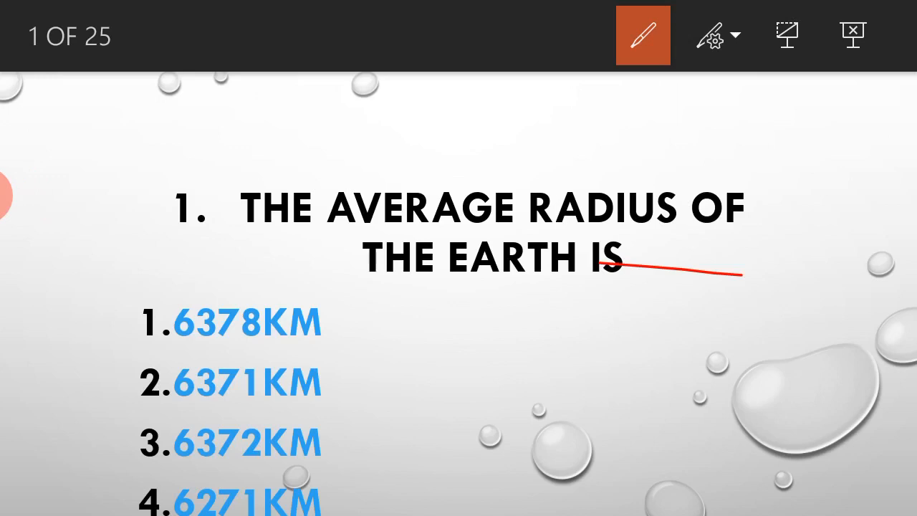
Underline question 1 in red ink and draw a red line beside answer 3, 6372KM
left_click_drag(336, 509, 373, 477)
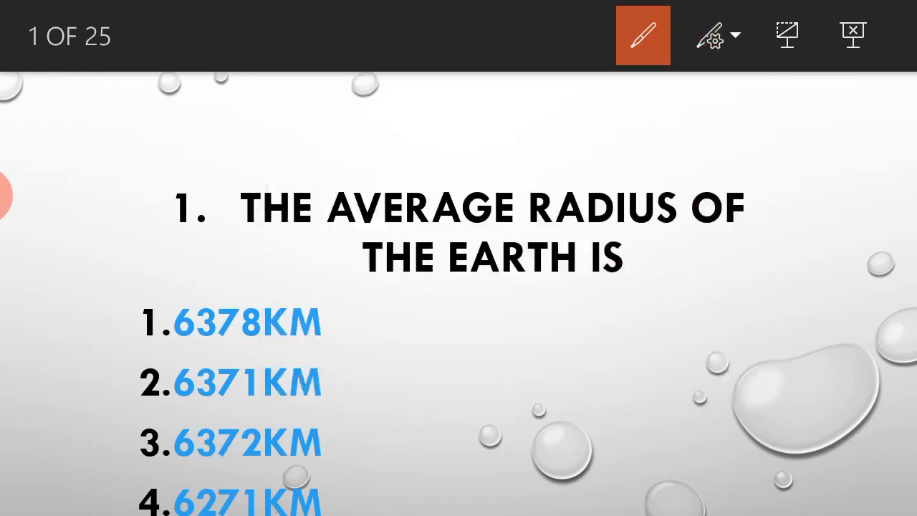
left_click_drag(430, 435, 641, 426)
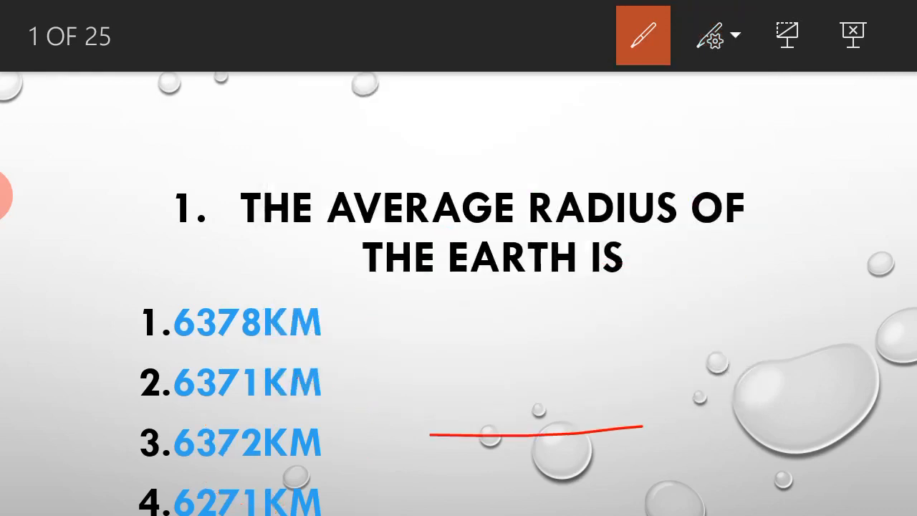
On the Sima question, tick Outer Core and sketch Earth's layers with a labelled mantle in red
left_click(714, 34)
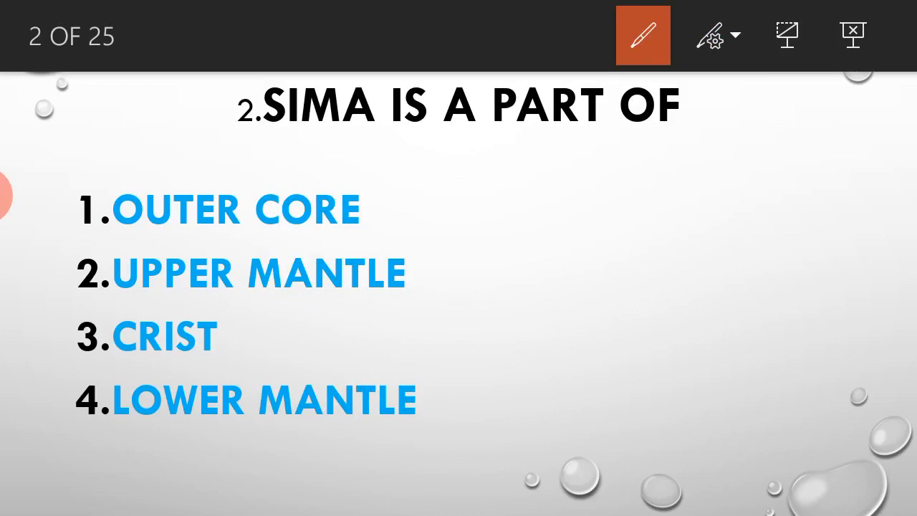
left_click_drag(366, 220, 462, 173)
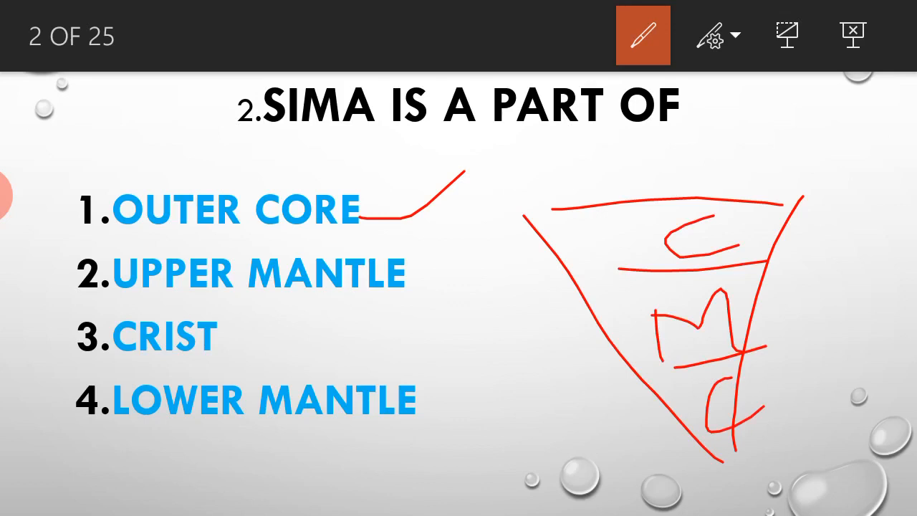
left_click_drag(563, 254, 767, 247)
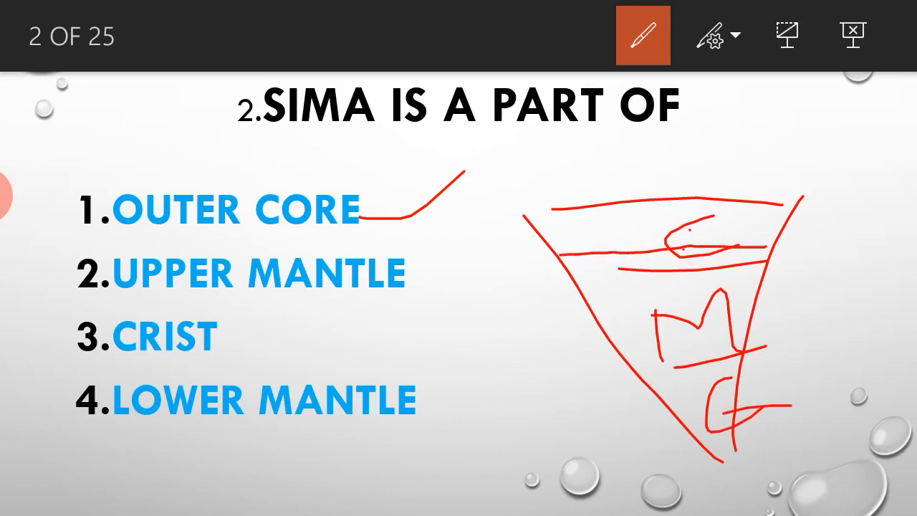
left_click_drag(652, 319, 766, 308)
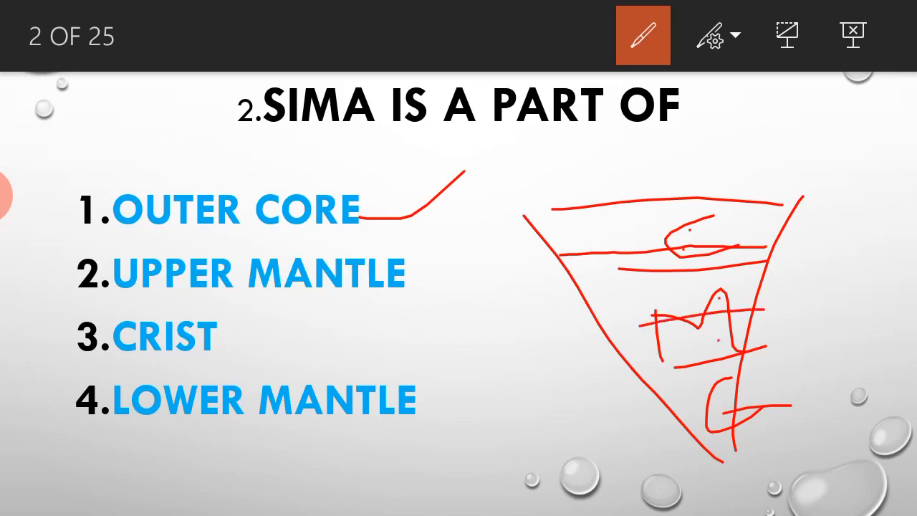
left_click_drag(207, 344, 312, 312)
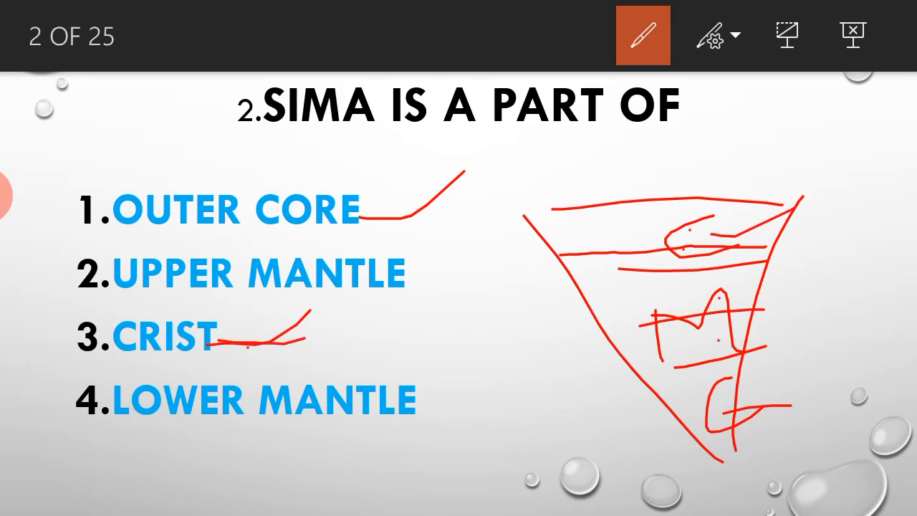
left_click(714, 35)
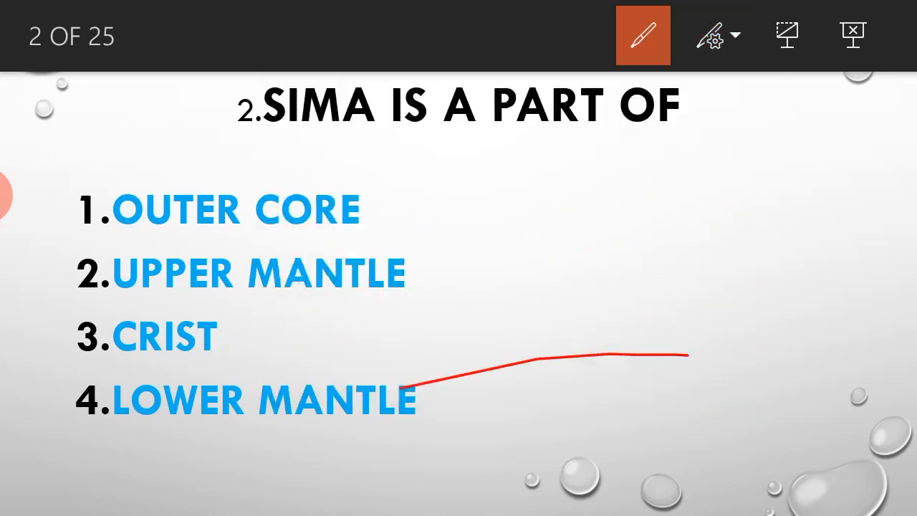
On question 3, sketch a mushroom rock beside the answers, then move to slide 4
left_click(716, 34)
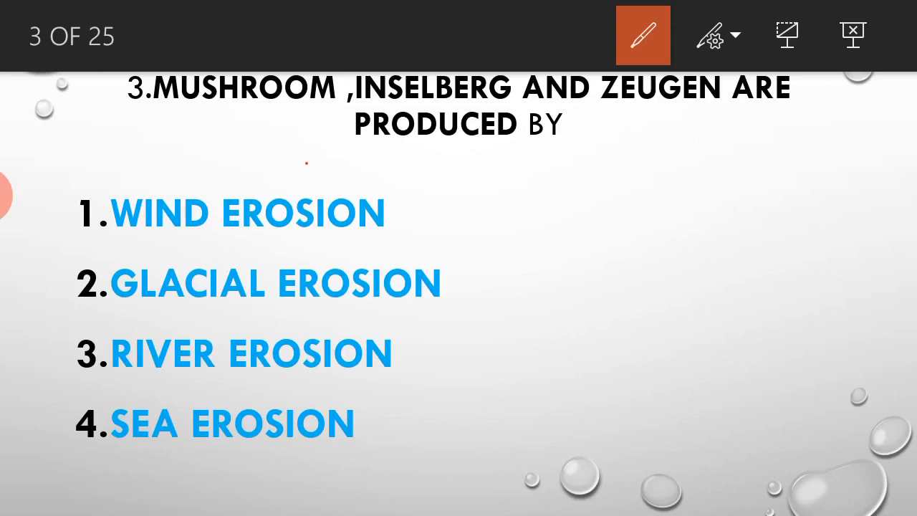
left_click_drag(366, 459, 595, 197)
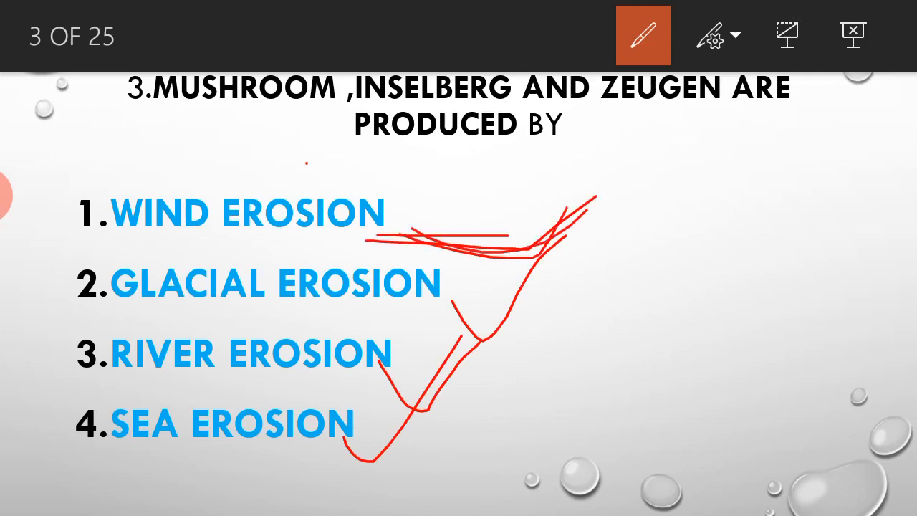
left_click(643, 36)
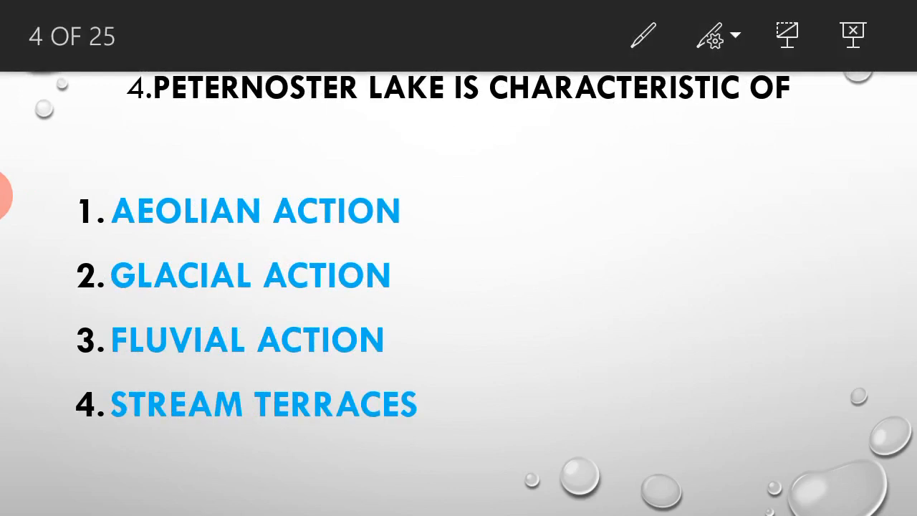
On question 5, draw ink ticks and clear them, then move to slide 6
left_click(643, 35)
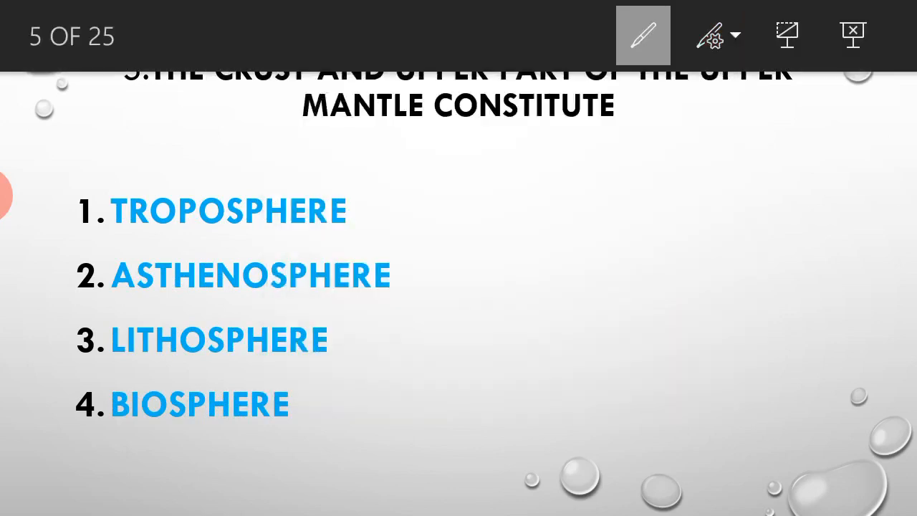
left_click(642, 35)
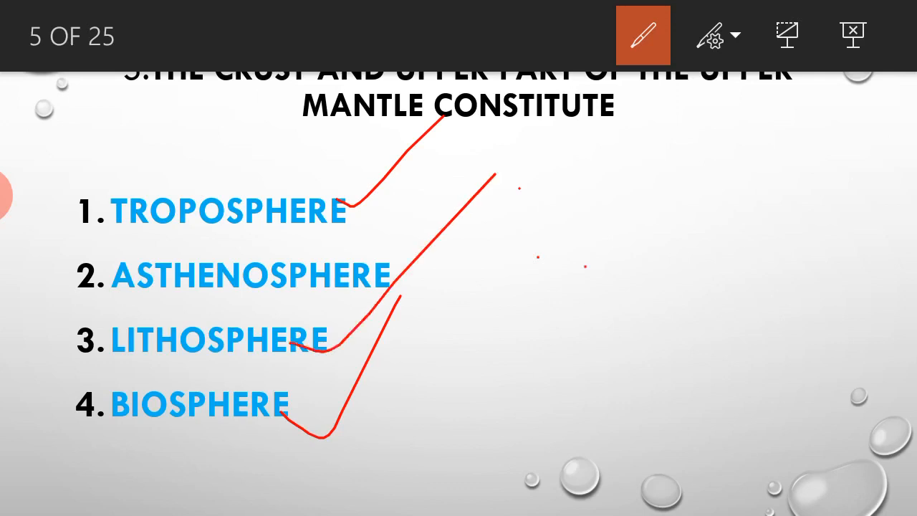
left_click(713, 35)
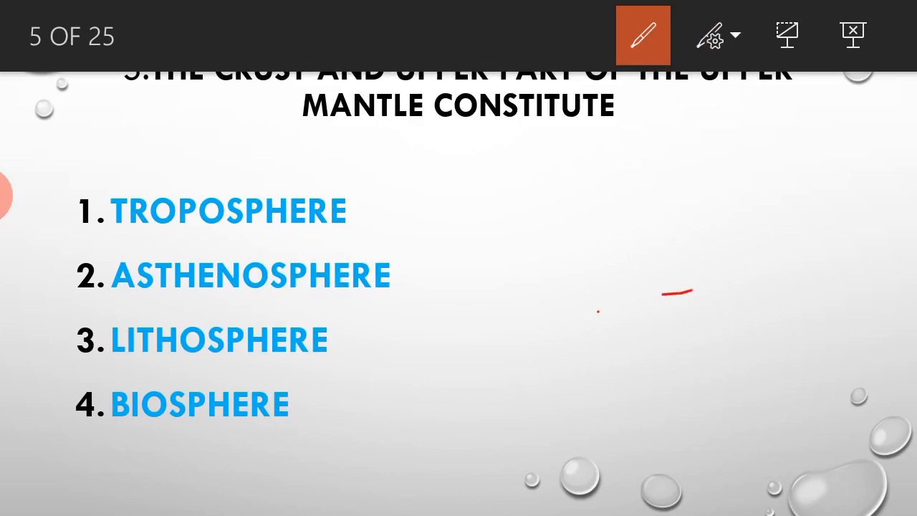
left_click(715, 35)
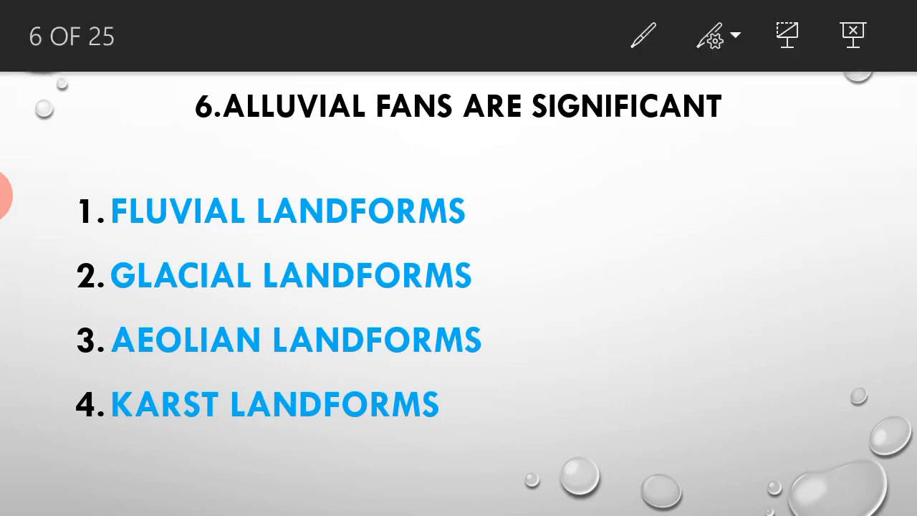
Switch back to ink and sketch a large red alluvial fan across the right of slide 6
left_click(643, 35)
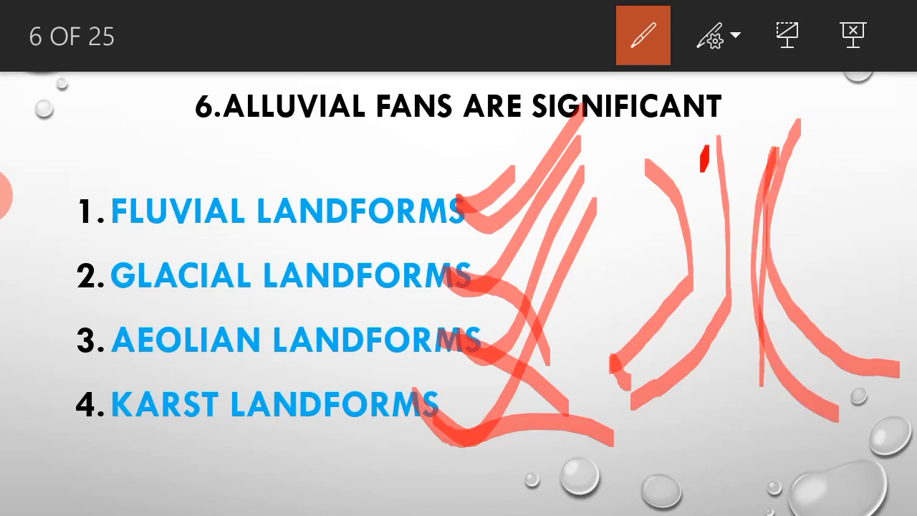
left_click_drag(713, 151, 752, 444)
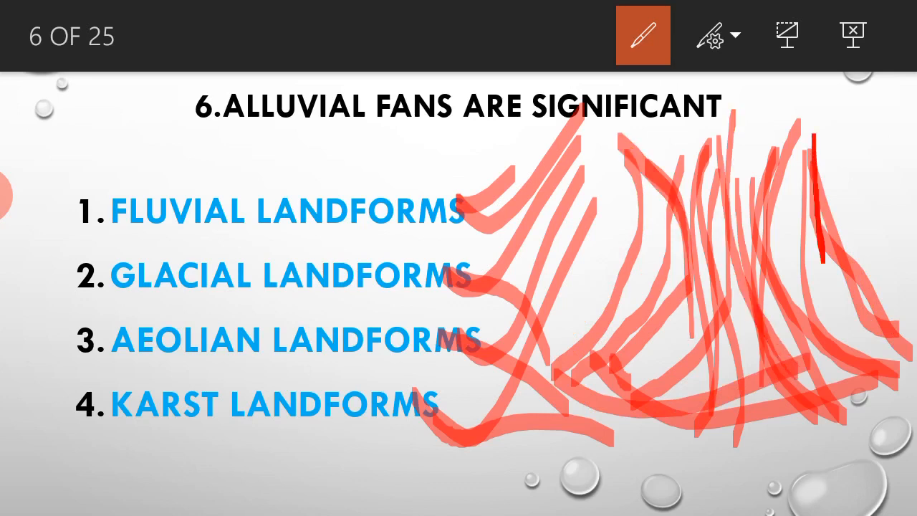
left_click(715, 35)
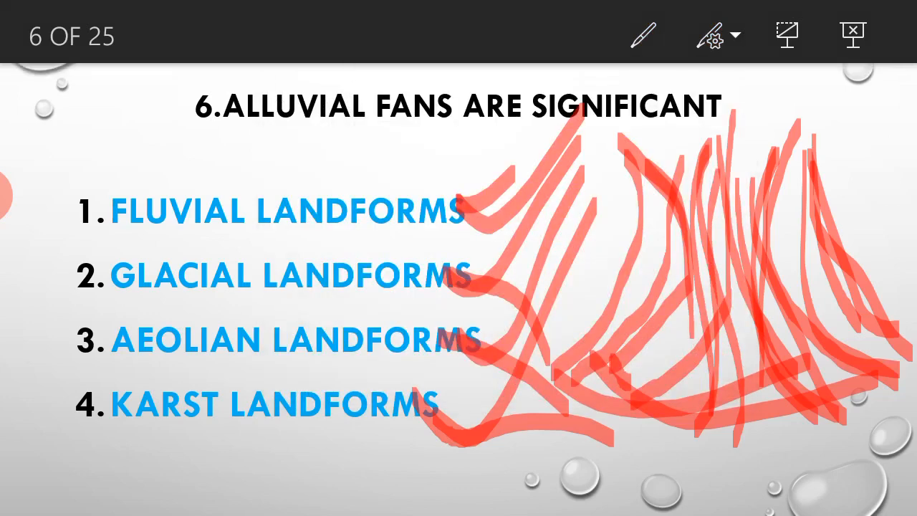
On question 7, switch from highlighter to red pen ink, then advance to slide 8
left_click(715, 34)
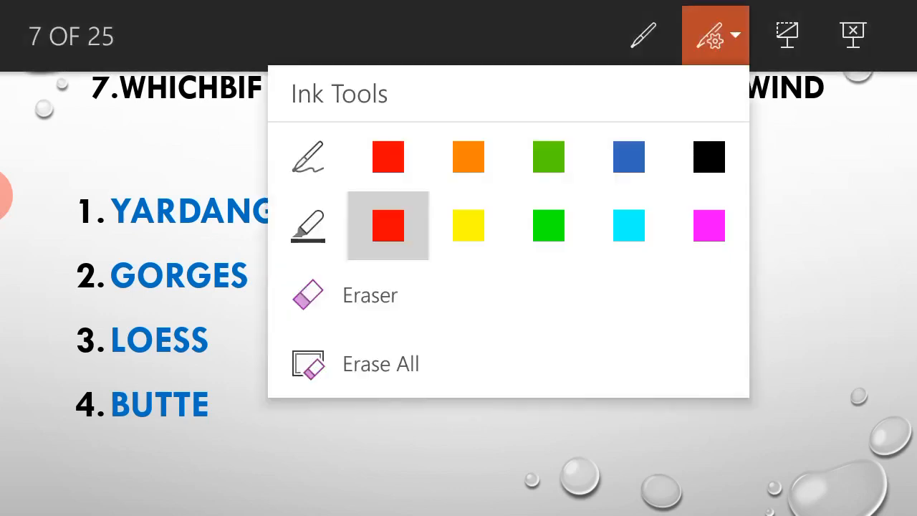
left_click(643, 35)
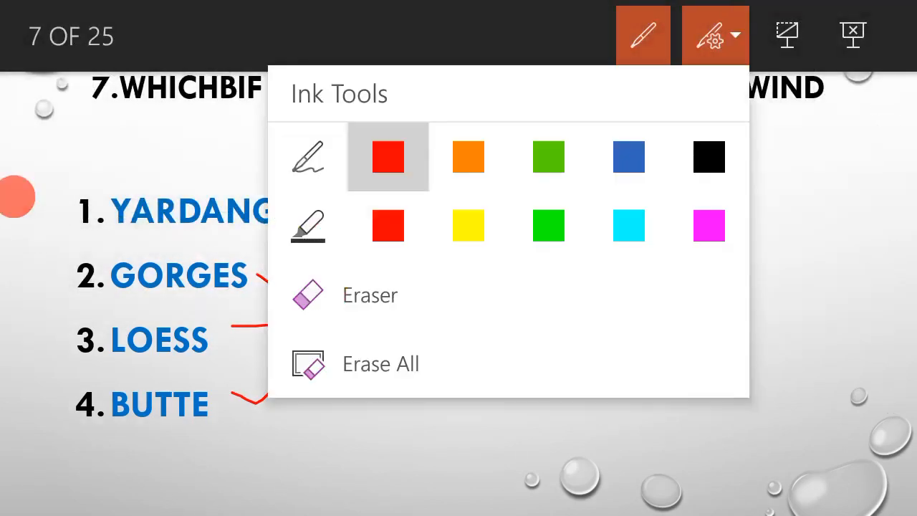
left_click(643, 35)
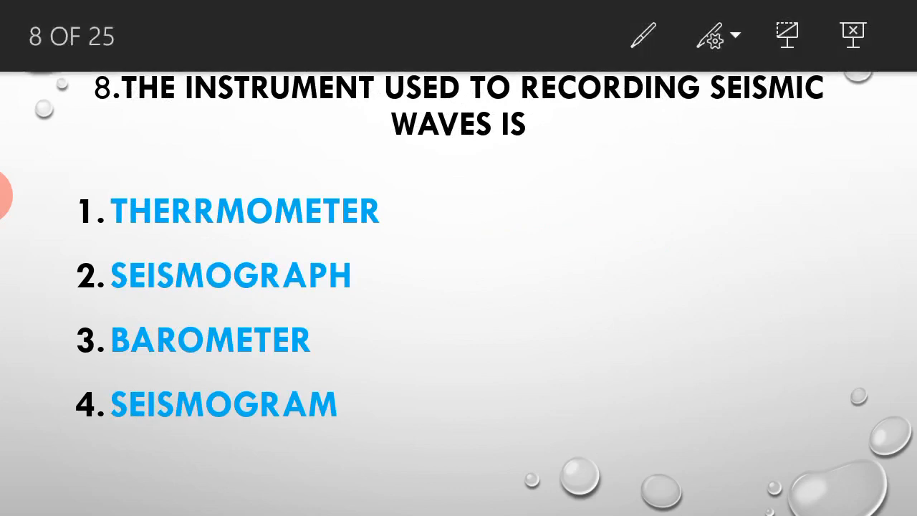
Choose red ink, draw a tick on question 8, and advance to the headlands question
left_click(714, 34)
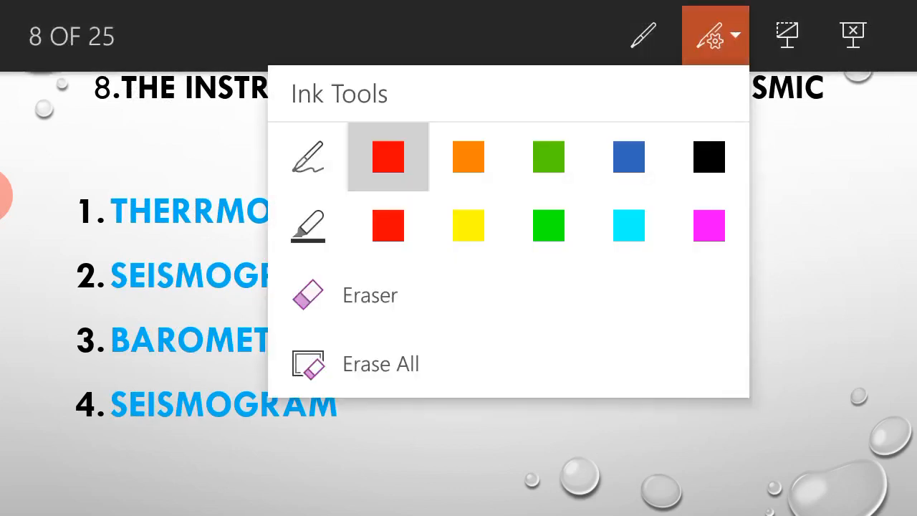
left_click(388, 157)
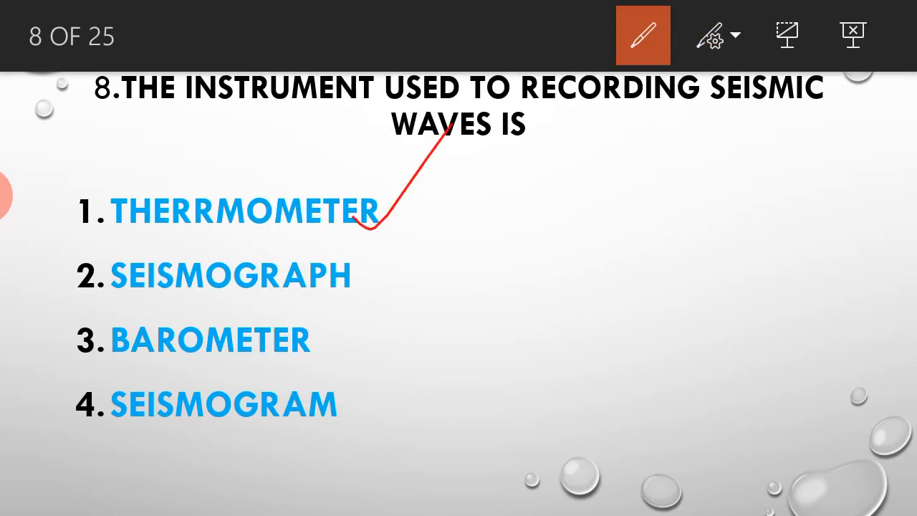
left_click_drag(326, 337, 484, 146)
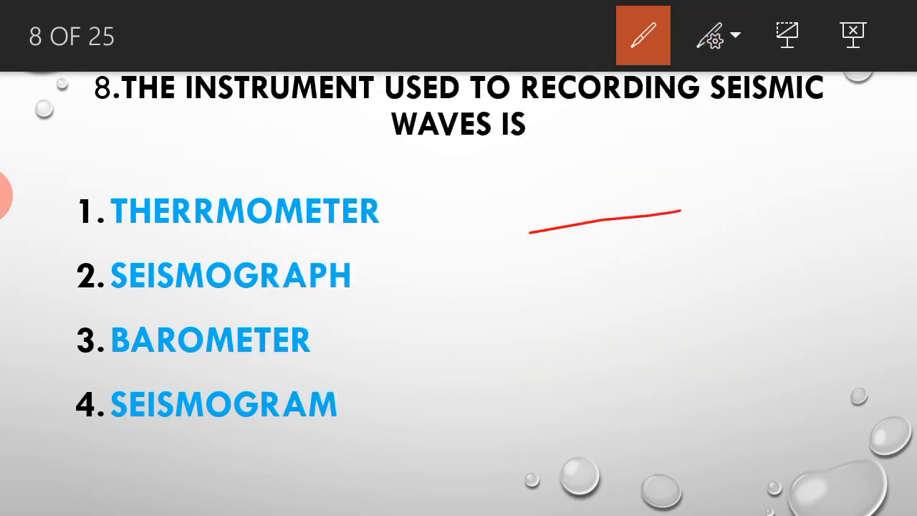
left_click(735, 34)
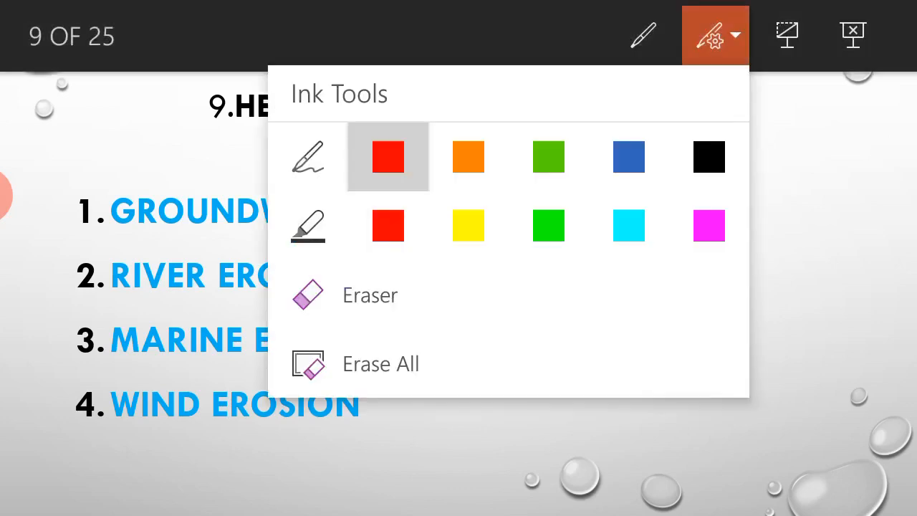
Sketch headlands in red on slide 9, turn the pen off, and advance to question 10
left_click(643, 35)
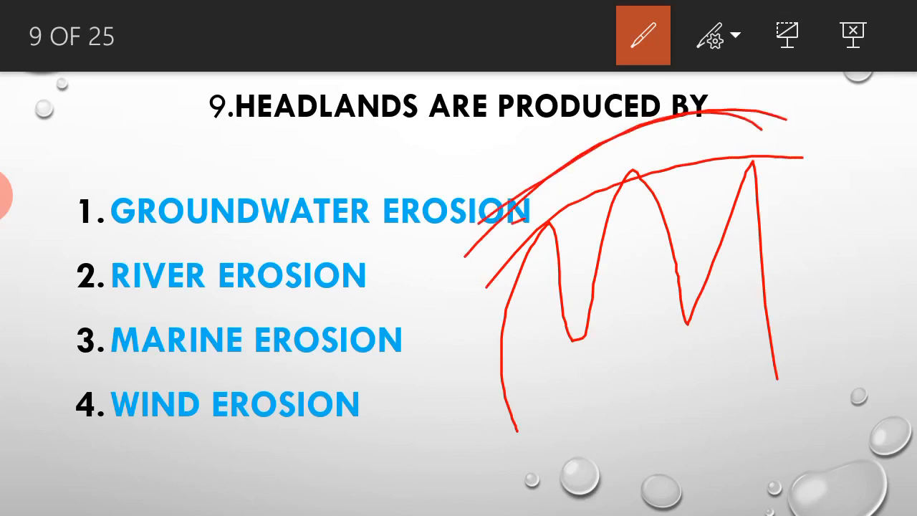
left_click(714, 35)
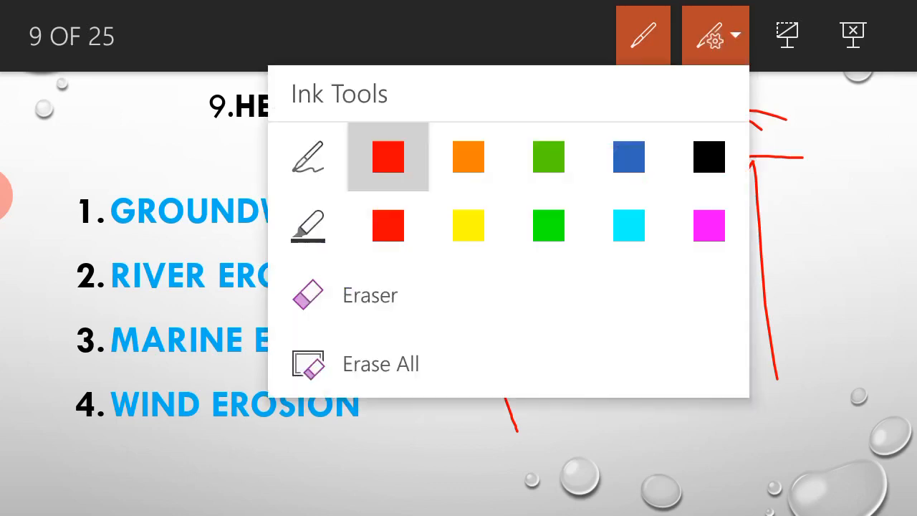
left_click(643, 35)
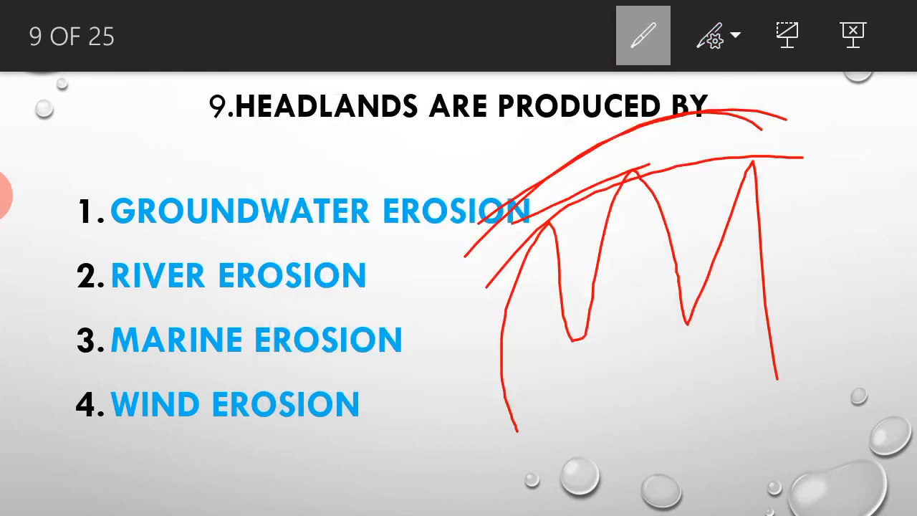
left_click(643, 35)
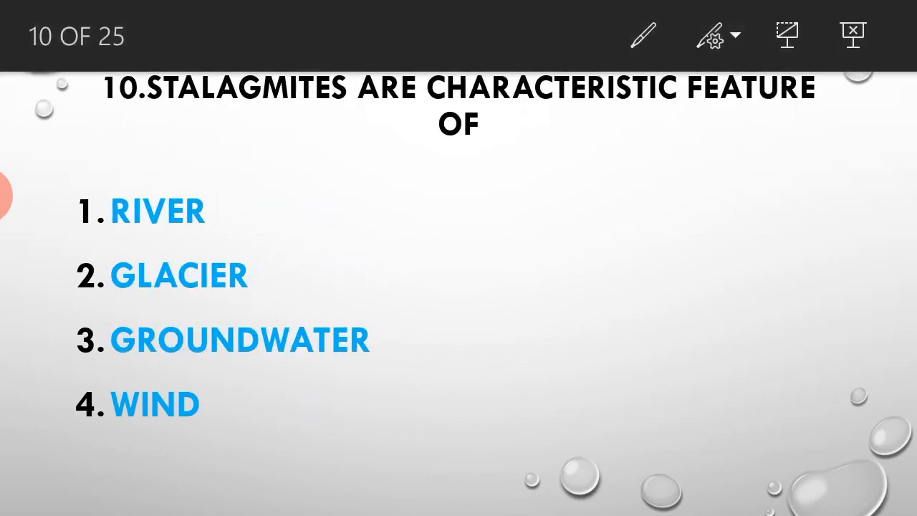
On question 11, tick the first three options plus Loess and Canyons in red, then advance
left_click(715, 35)
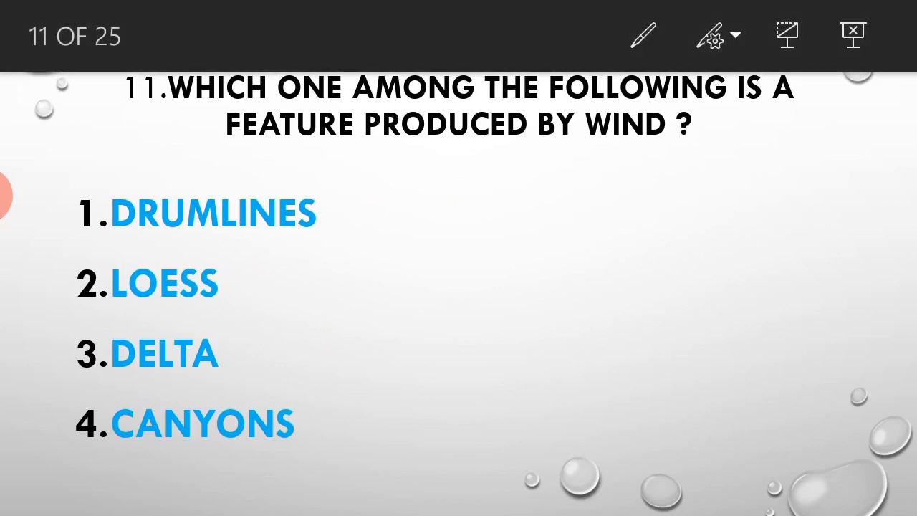
left_click(642, 35)
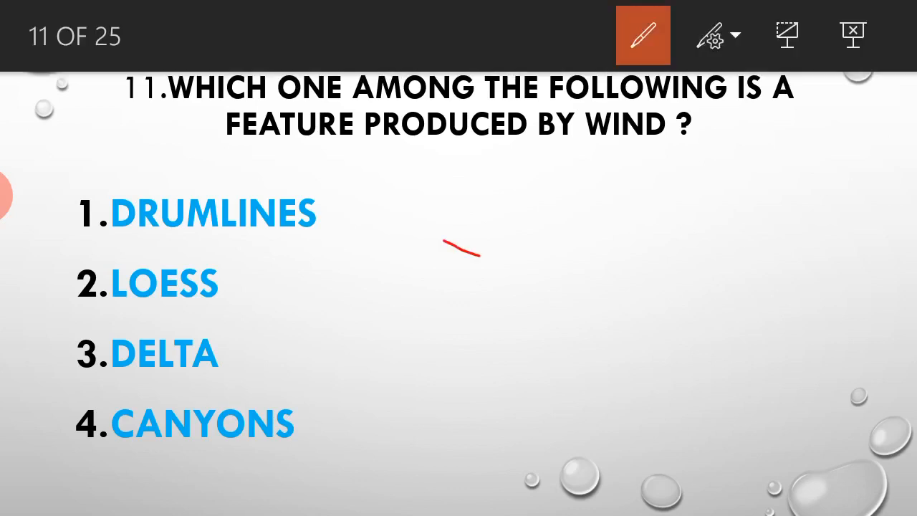
left_click_drag(351, 233, 373, 226)
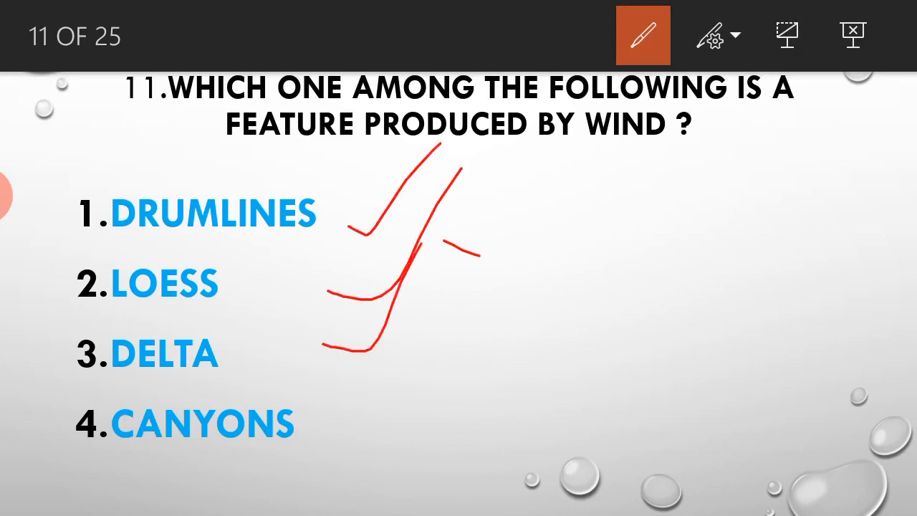
left_click_drag(351, 430, 423, 369)
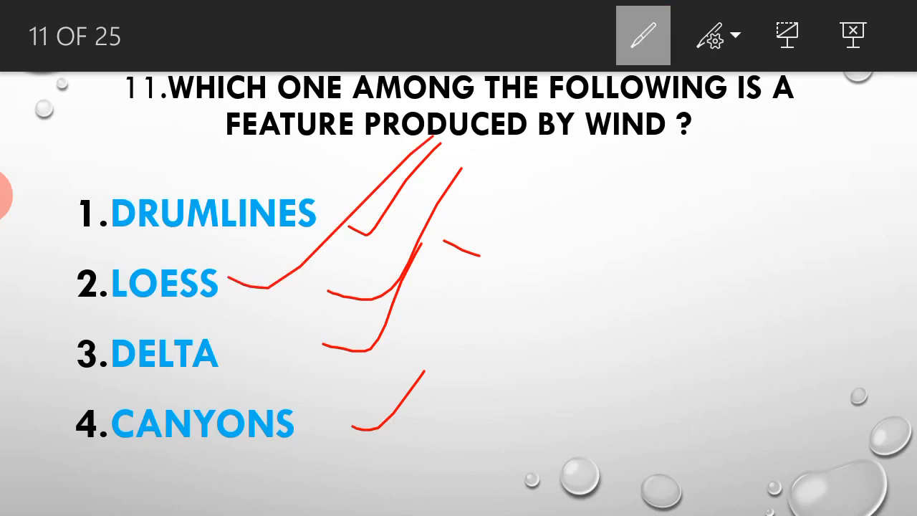
left_click(715, 35)
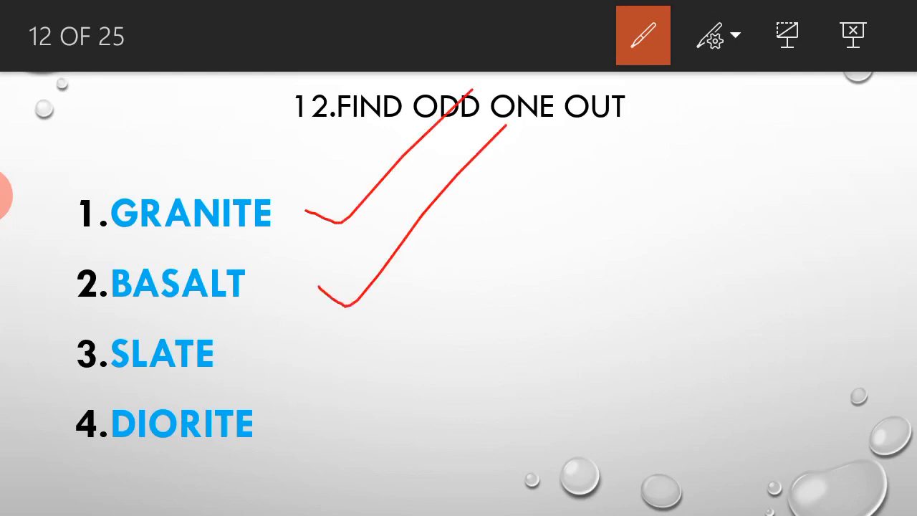
Tick Slate and Diorite, erase all ink, disable the pen, and go to question 13
left_click_drag(319, 430, 430, 272)
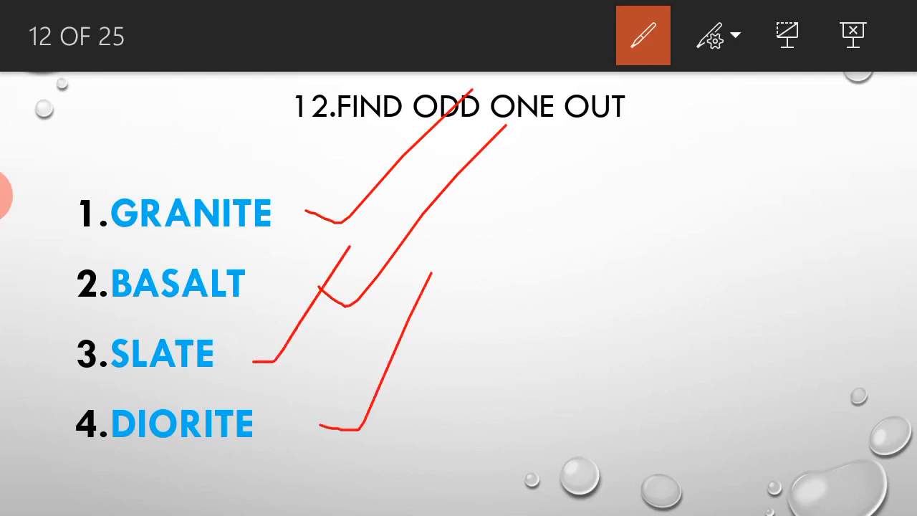
left_click(713, 35)
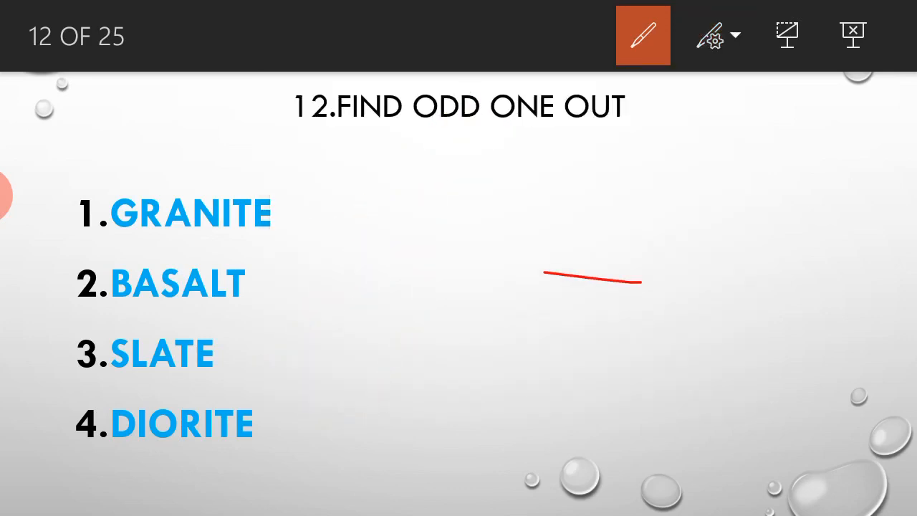
left_click(643, 35)
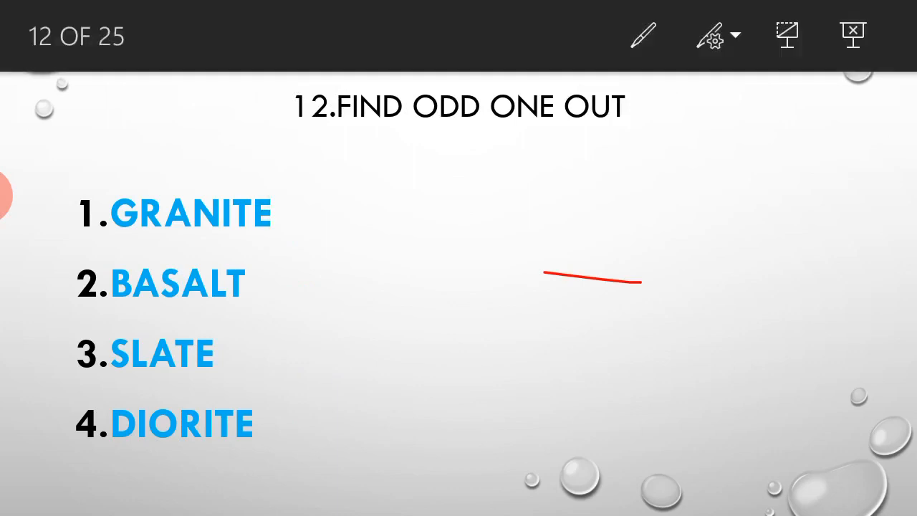
key("Right")
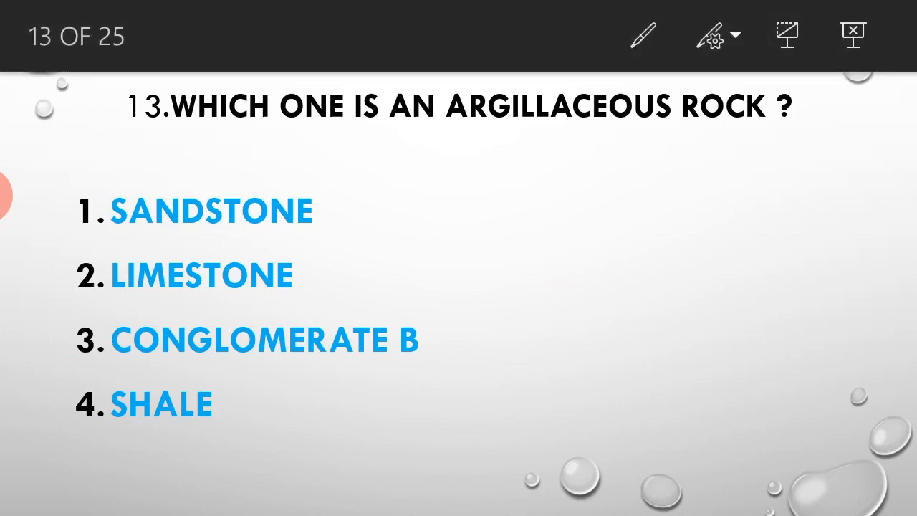
Tick the first three options on slide 13 in red ink, then advance to slide 15
left_click(642, 35)
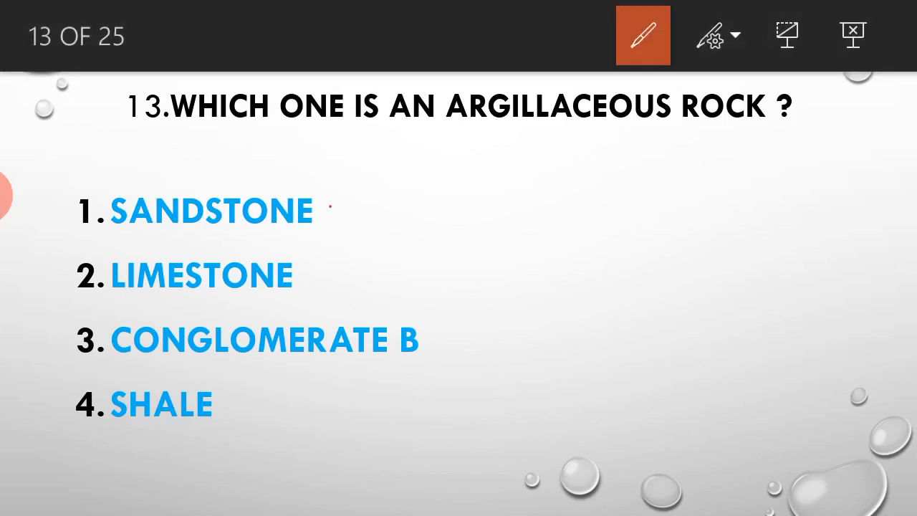
left_click_drag(337, 215, 452, 125)
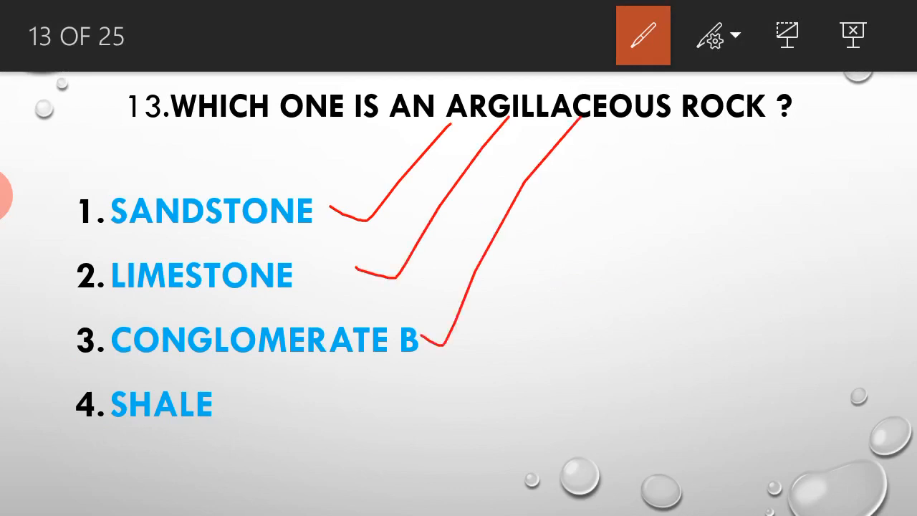
left_click_drag(229, 417, 283, 427)
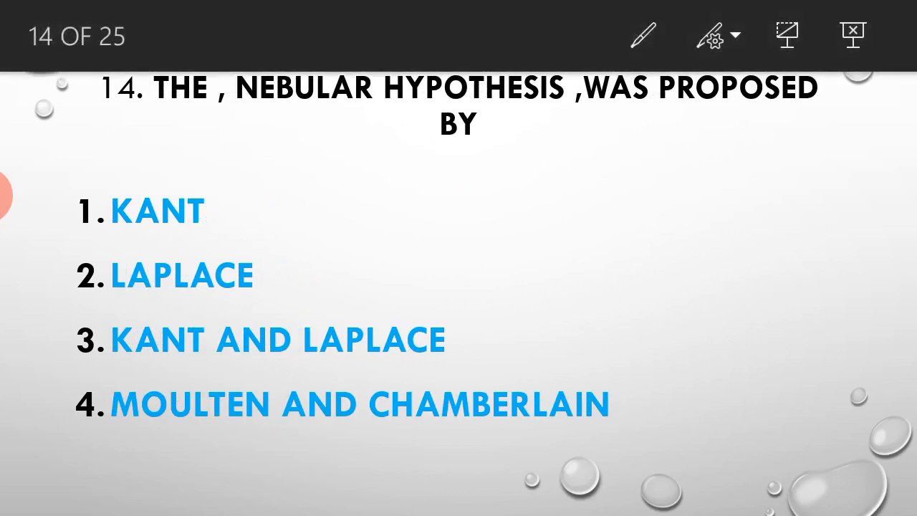
left_click(643, 35)
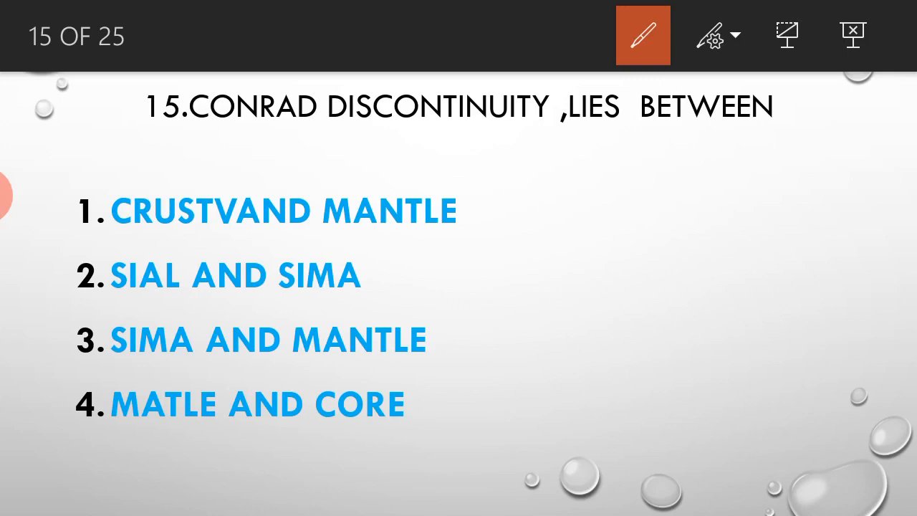
Tick options on the Conrad discontinuity slide in red and handwrite a large word
left_click_drag(466, 219, 564, 139)
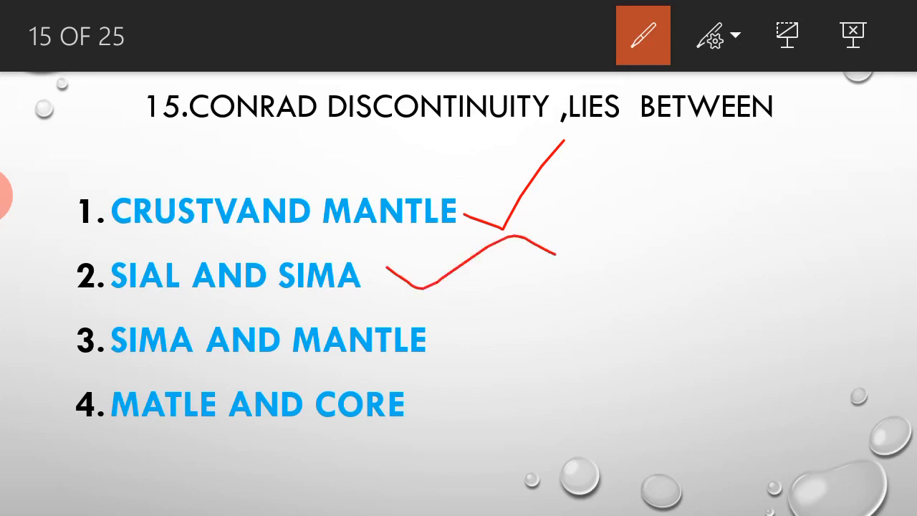
left_click_drag(555, 258, 655, 215)
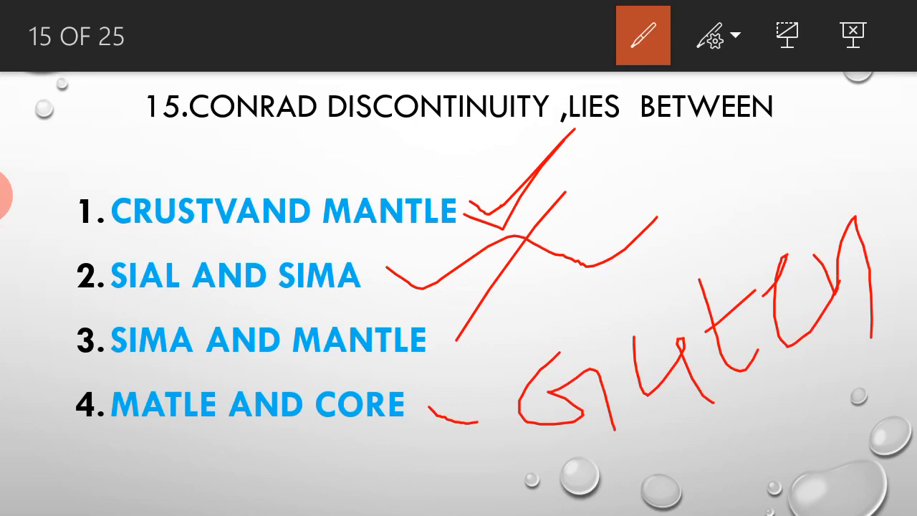
left_click_drag(405, 272, 569, 154)
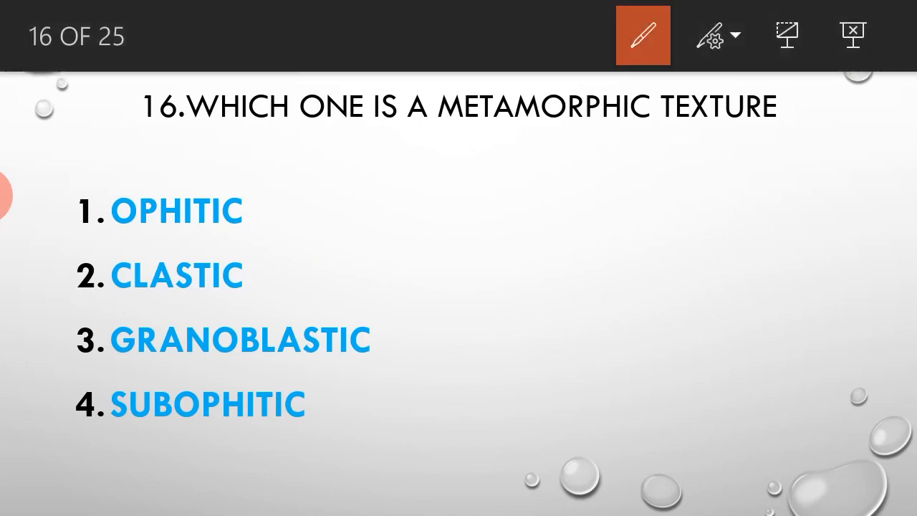
Tick OPHITIC in red on slide 16, then jump ahead to slide 18
left_click_drag(286, 212, 312, 218)
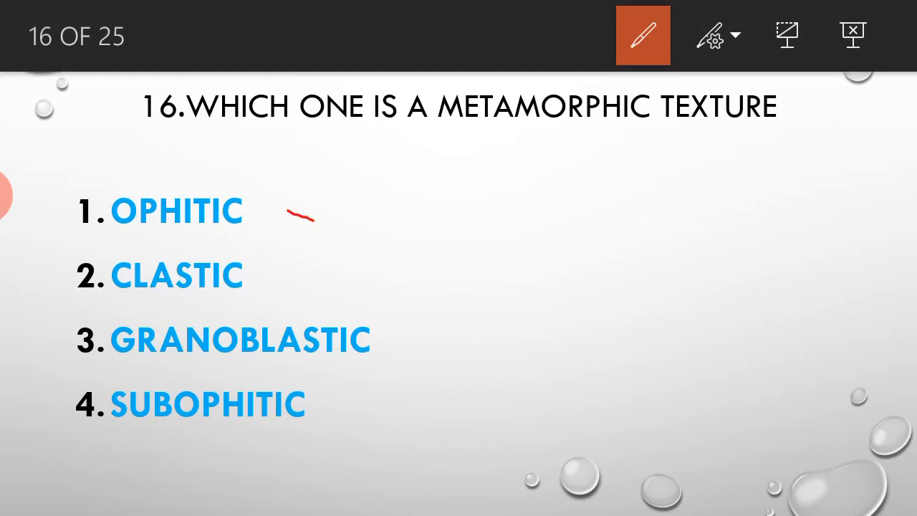
left_click_drag(312, 220, 417, 128)
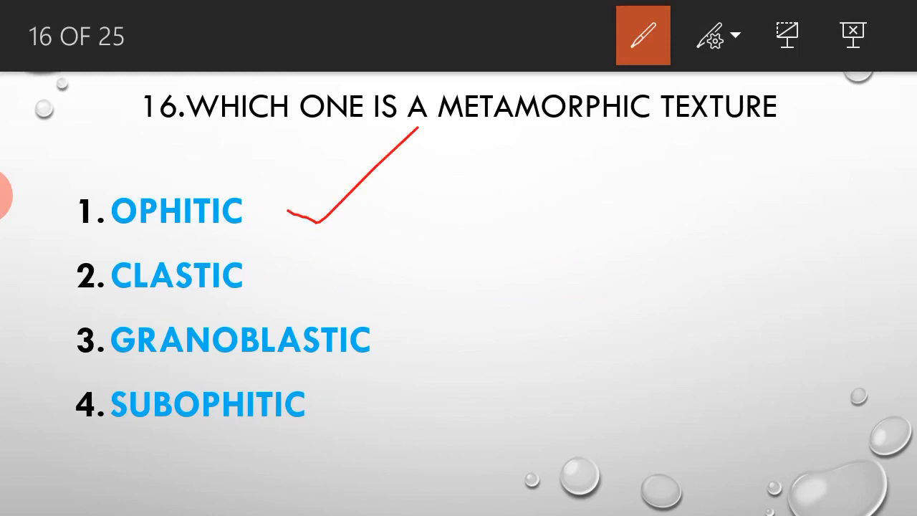
left_click_drag(333, 275, 482, 171)
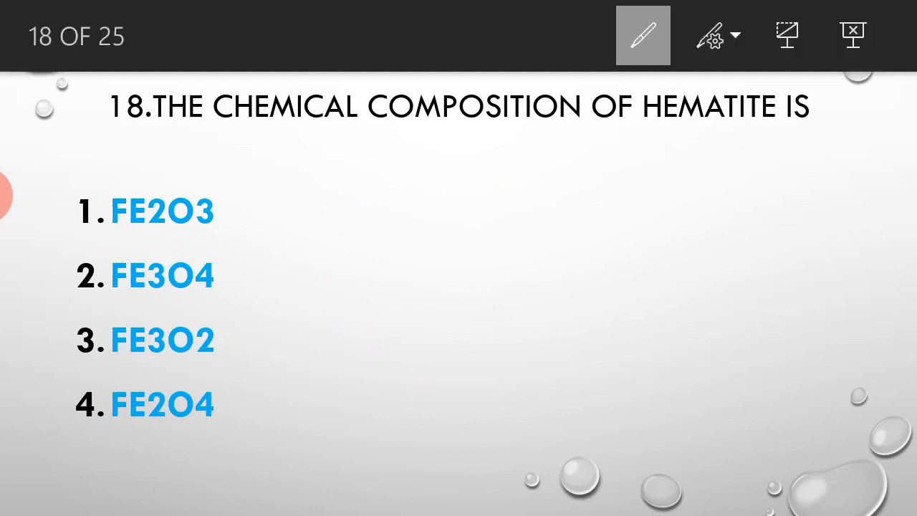
Turn on the pen, tick FE2O3 in red on slide 18, then advance to slide 19
left_click(643, 35)
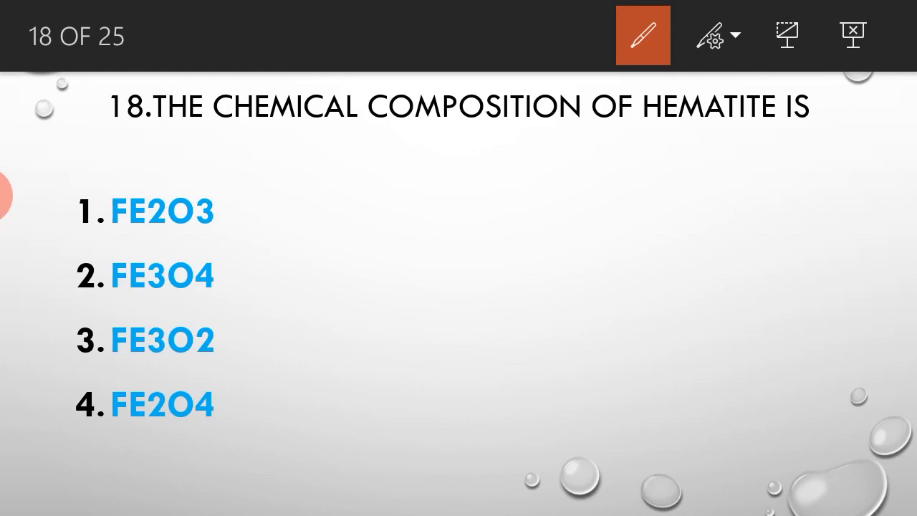
left_click_drag(226, 217, 266, 221)
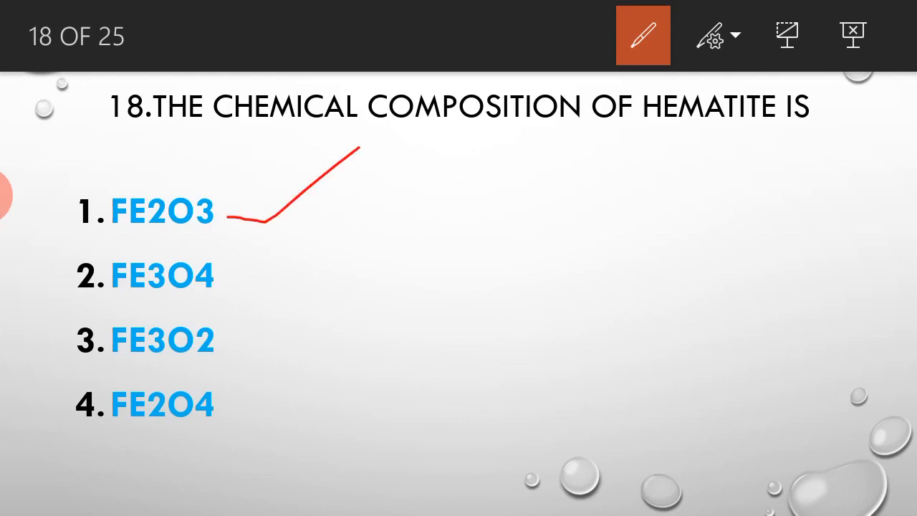
left_click_drag(362, 152, 745, 72)
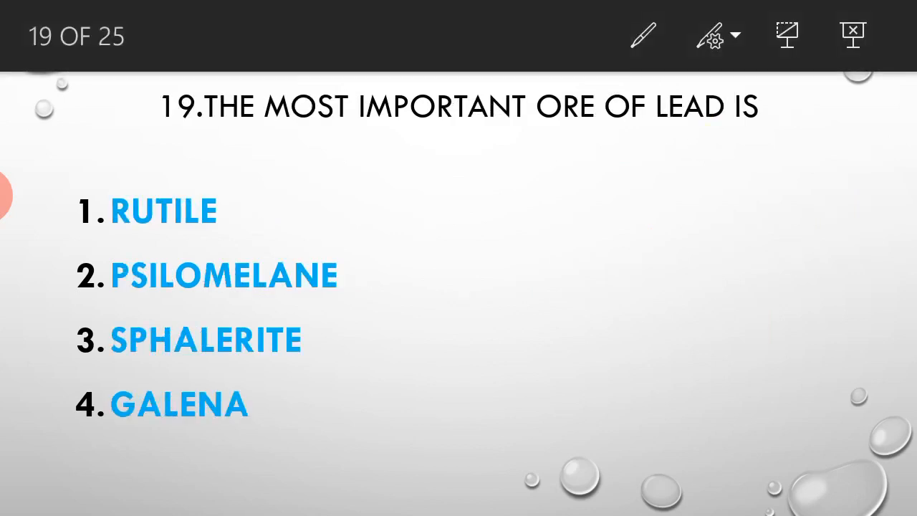
Turn on pen inking and advance to slide 20, the geological time scale eons question
left_click(643, 35)
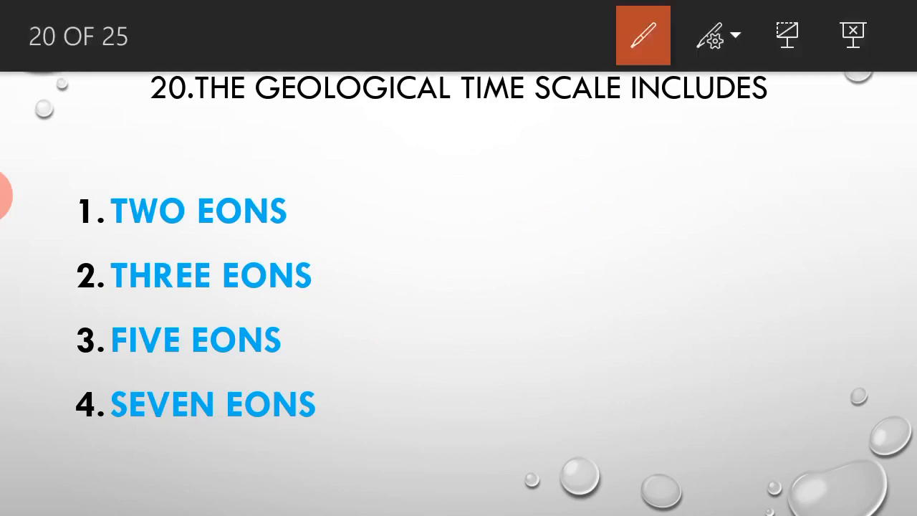
Tick TWO EONS and mark across the other options on slide 20, then reach slide 22
left_click_drag(318, 221, 433, 132)
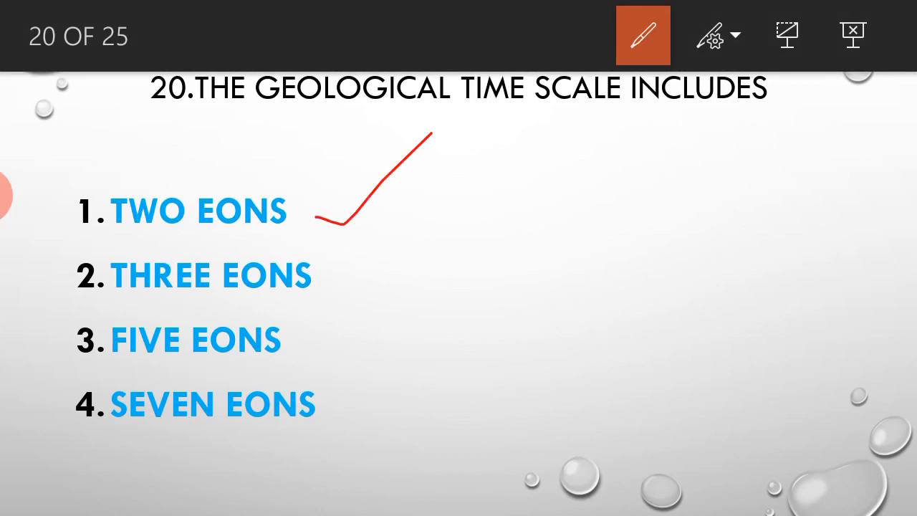
left_click_drag(330, 352, 473, 165)
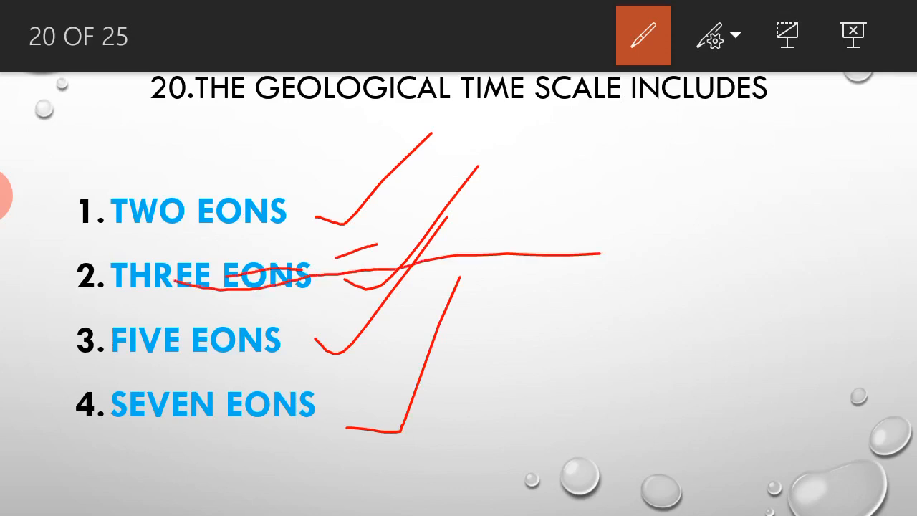
left_click_drag(602, 258, 770, 108)
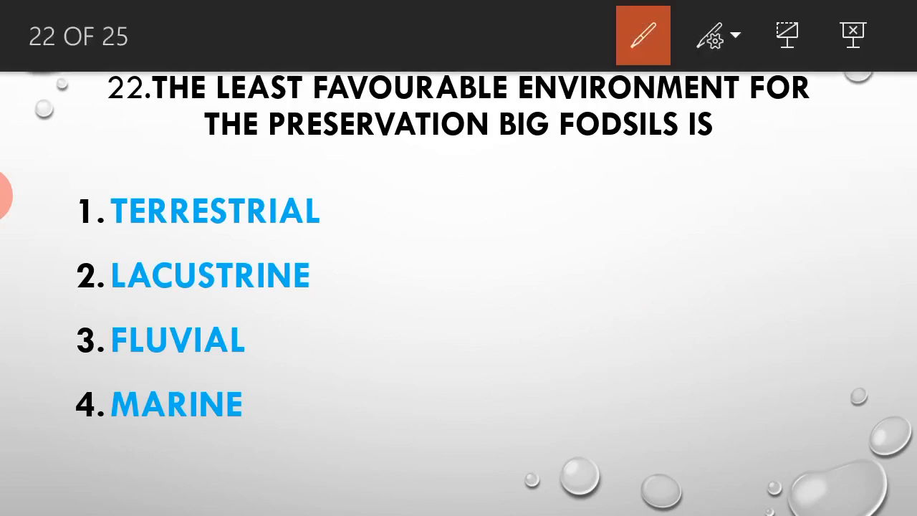
Move from slide 22 to slide 23, the overturned-limb folds question
left_click_drag(247, 410, 393, 274)
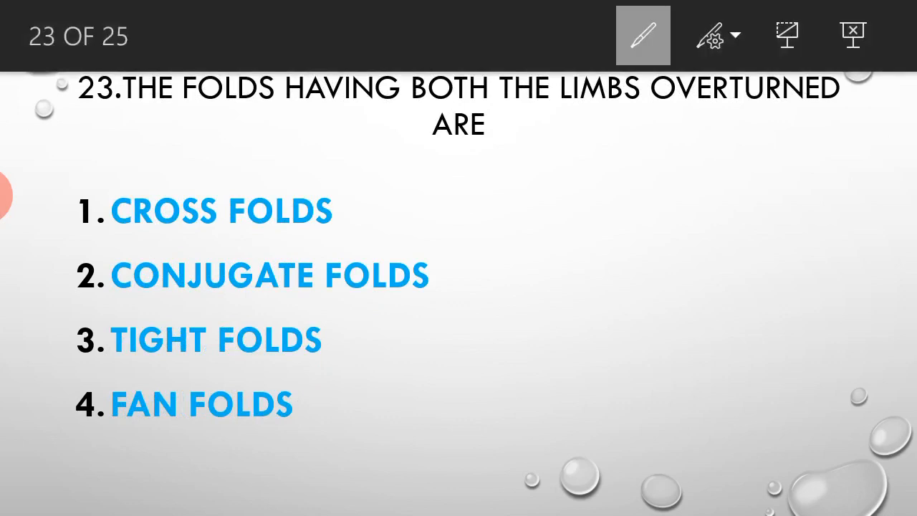
Sketch two red overturned folds to the right of slide 23's options
left_click(643, 35)
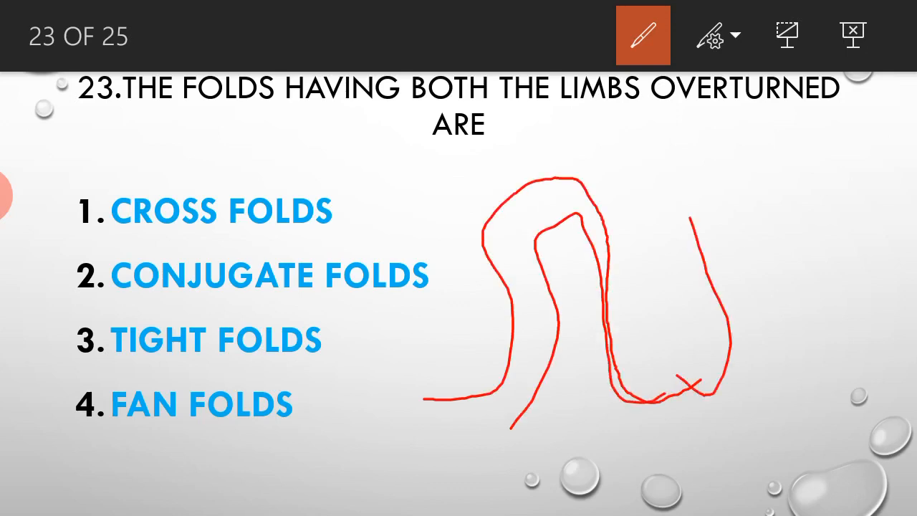
left_click_drag(687, 215, 870, 366)
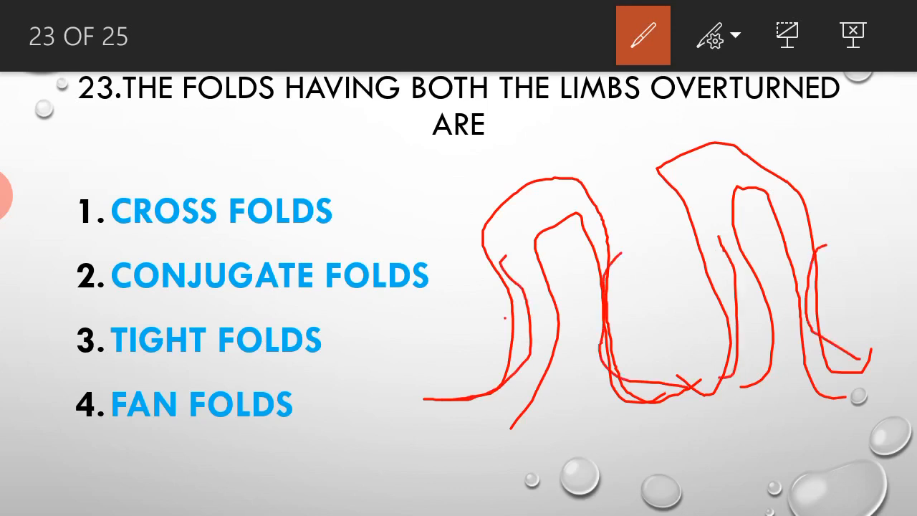
left_click_drag(491, 326, 774, 294)
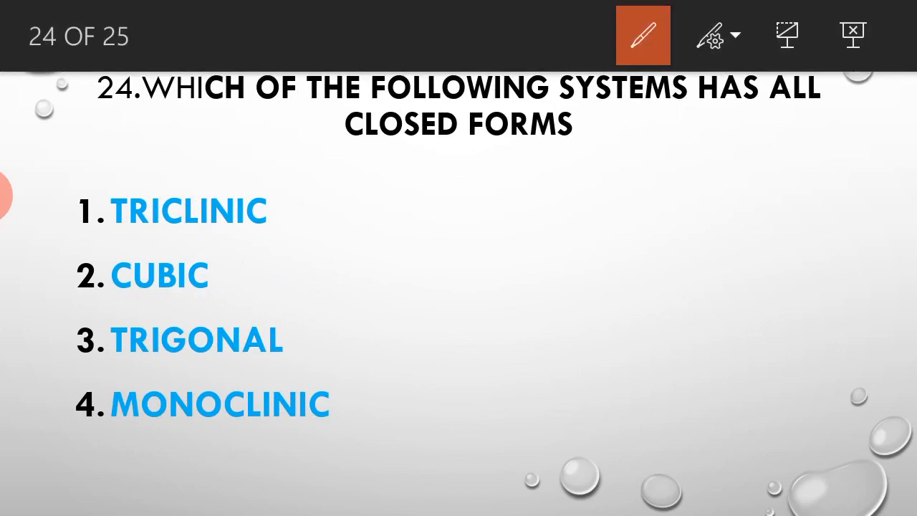
Tick CUBIC in red on slide 24 and advance to slide 25 on blue granite
left_click_drag(266, 284, 450, 205)
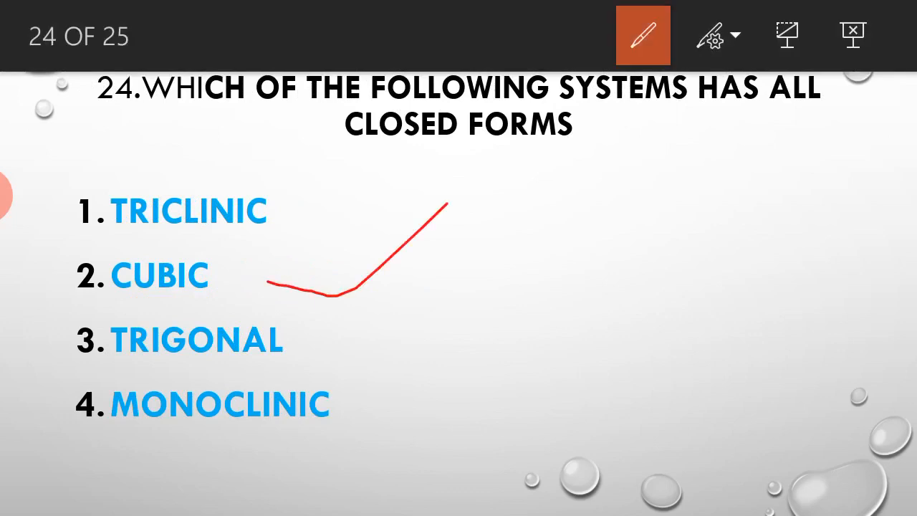
left_click(643, 35)
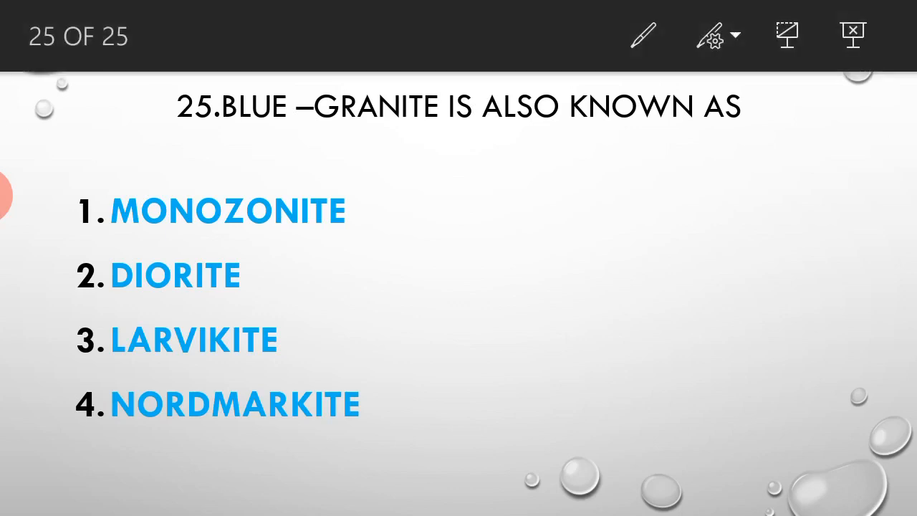
Turn on the pen and draw a short red line beside LARVIKITE on slide 25
left_click(643, 36)
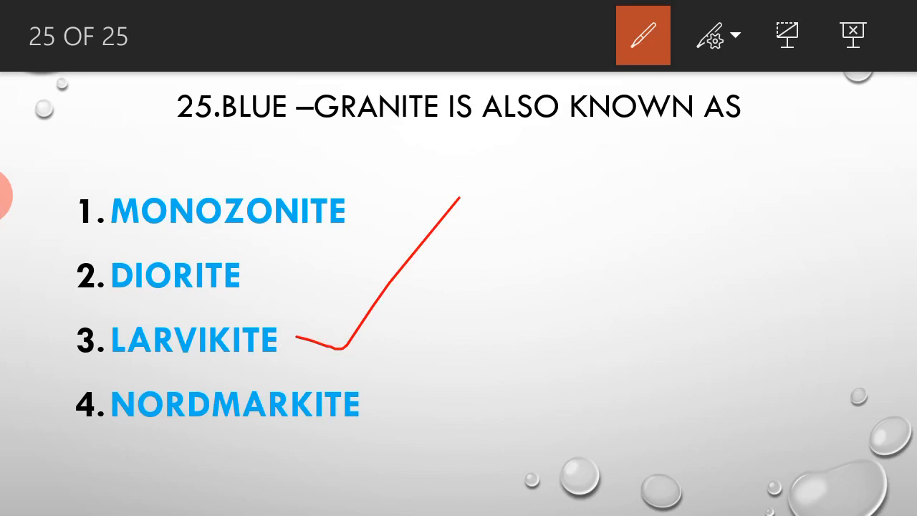
left_click_drag(570, 307, 684, 311)
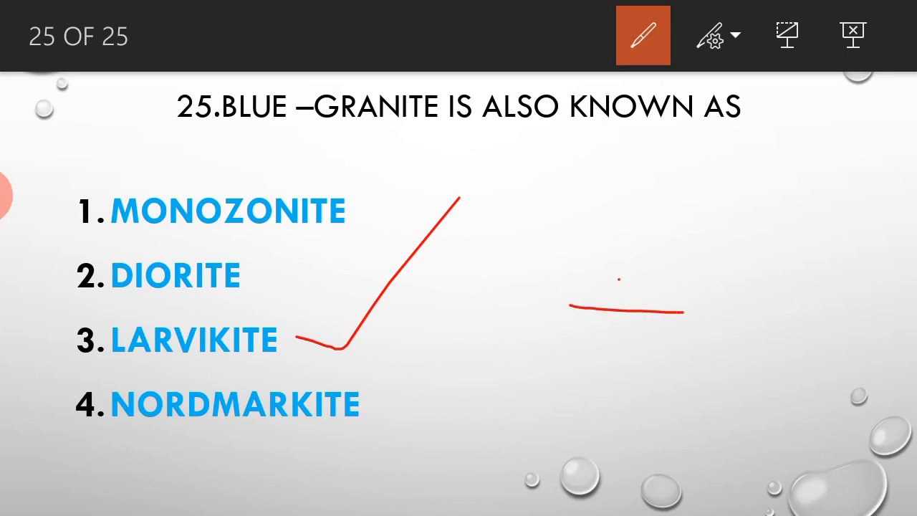